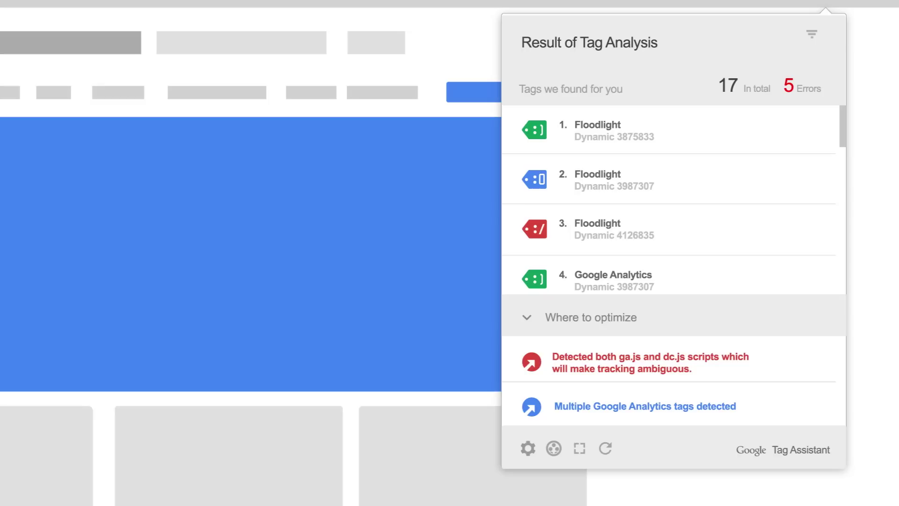
# Step: Show the Floodlight Dynamic 4126835 tag's Metadata view with its 2 requests
pyautogui.click(811, 35)
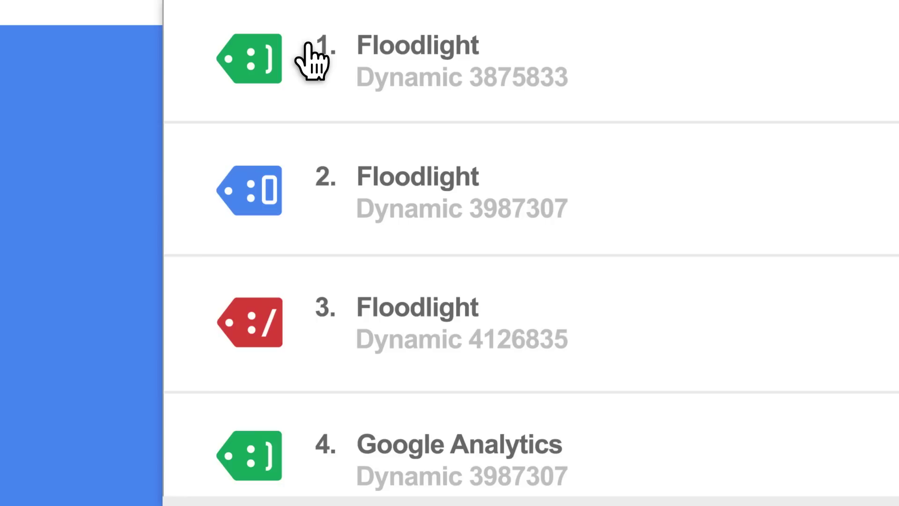
pyautogui.moveTo(314, 192)
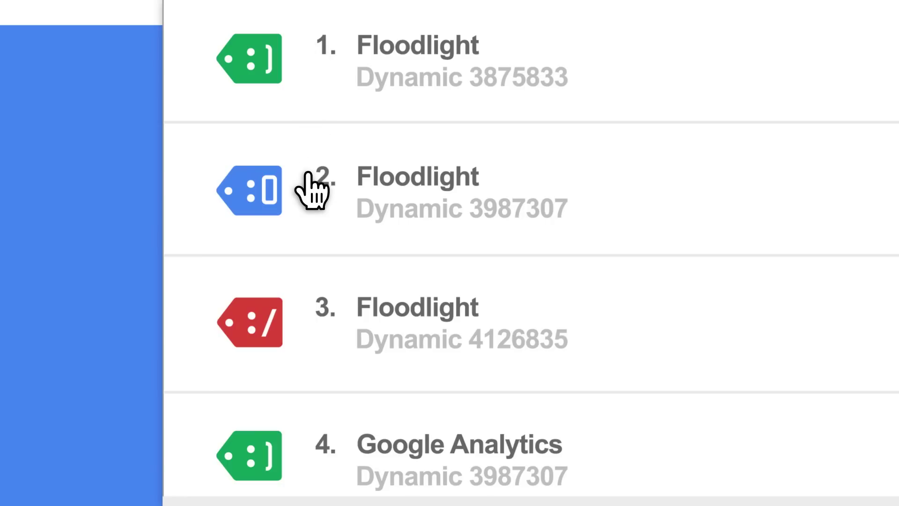
pyautogui.moveTo(314, 330)
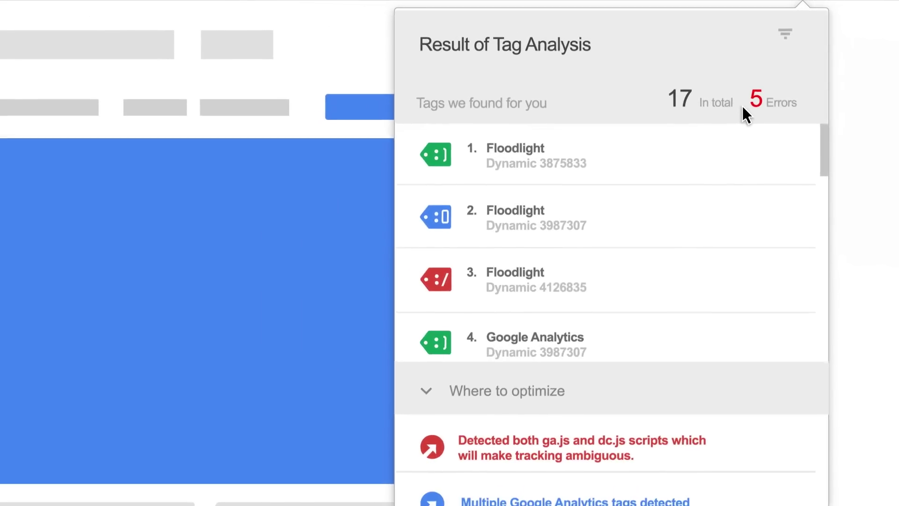
pyautogui.moveTo(699, 201)
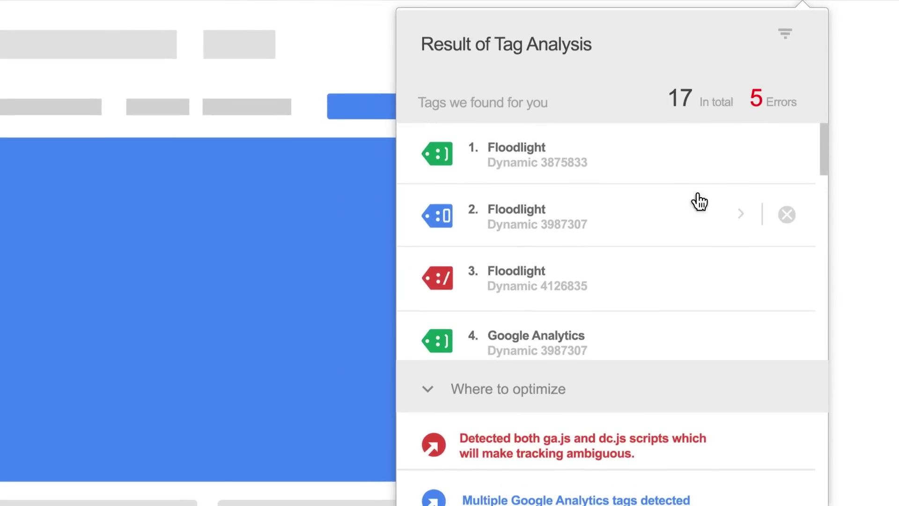
pyautogui.moveTo(652, 273)
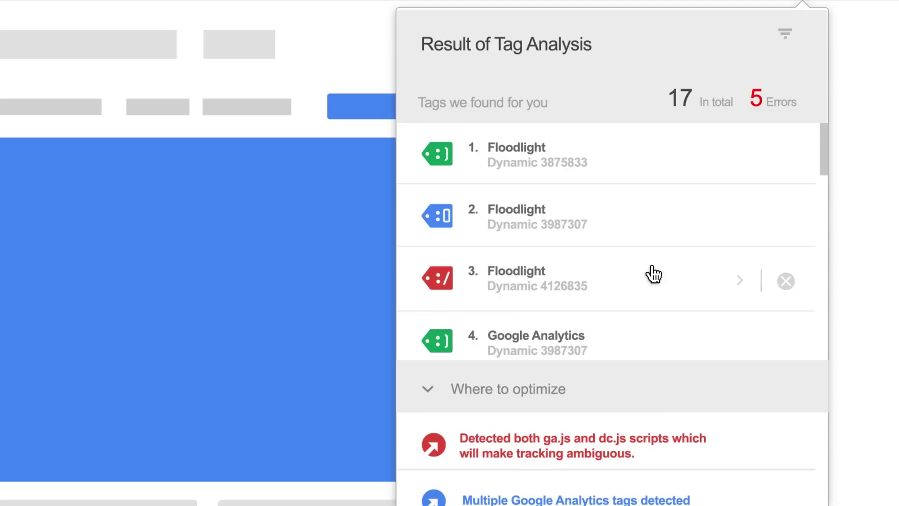
pyautogui.moveTo(653, 281)
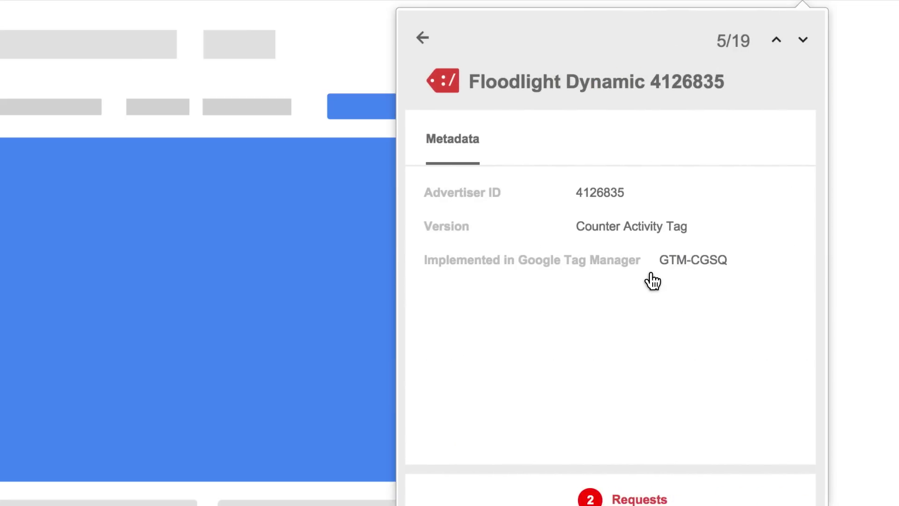
pyautogui.scroll(-3)
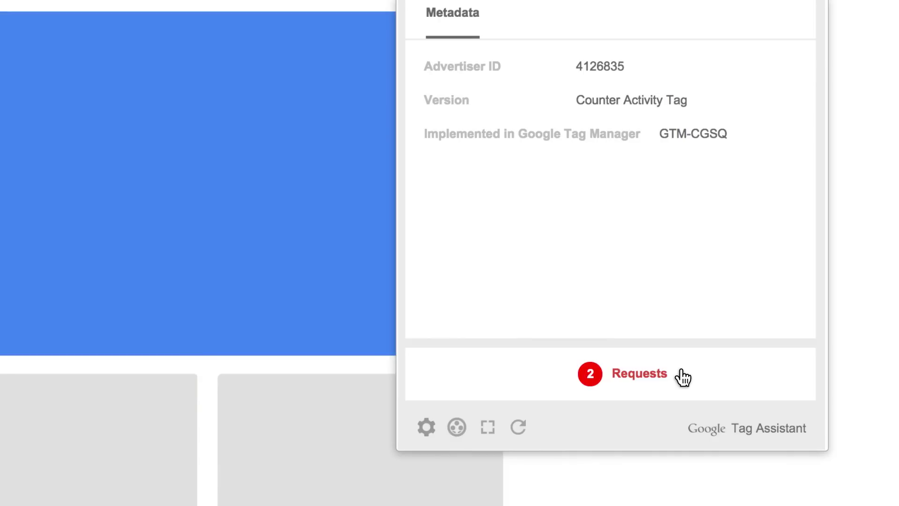
# Step: Review both requests sent by Floodlight Dynamic 4126835, stepping to the second and back to the first
pyautogui.click(574, 3)
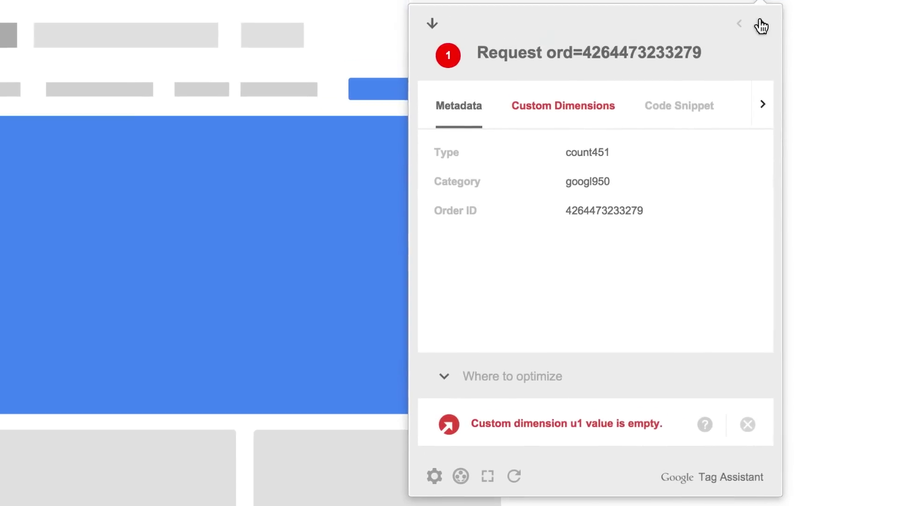
pyautogui.click(739, 25)
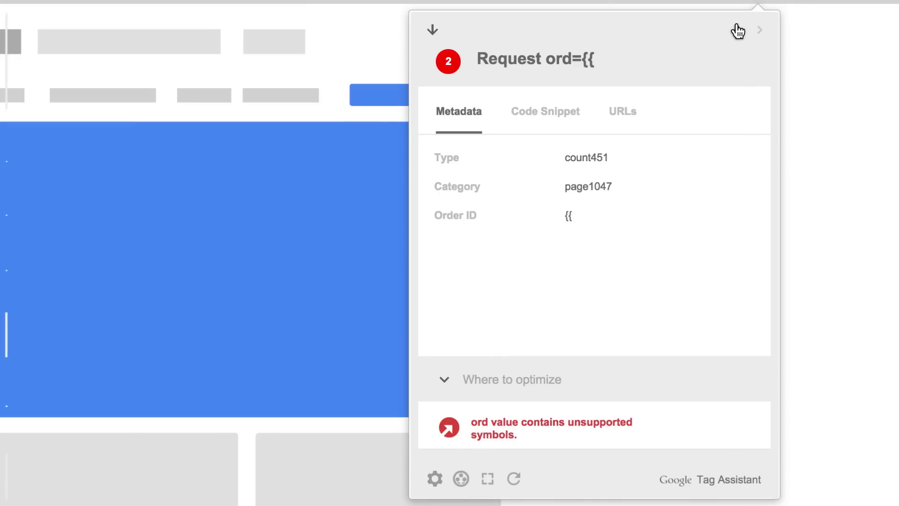
pyautogui.click(760, 30)
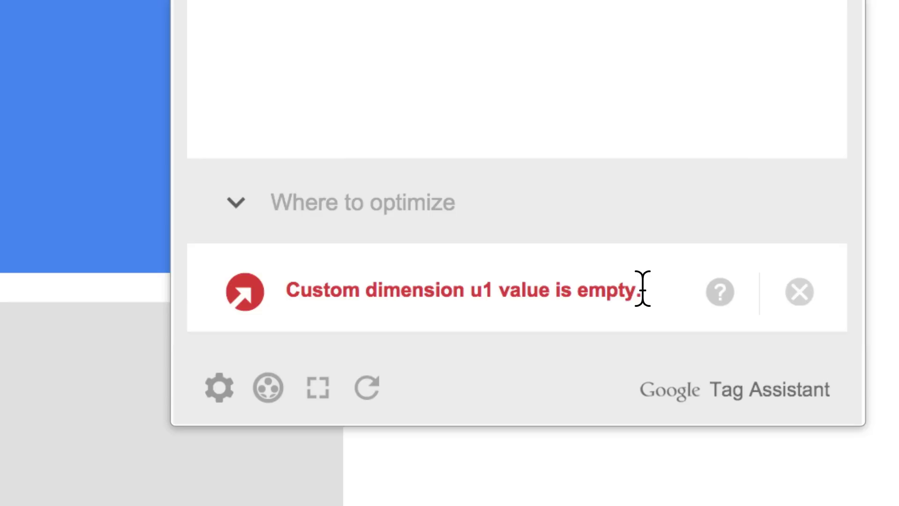
pyautogui.moveTo(665, 303)
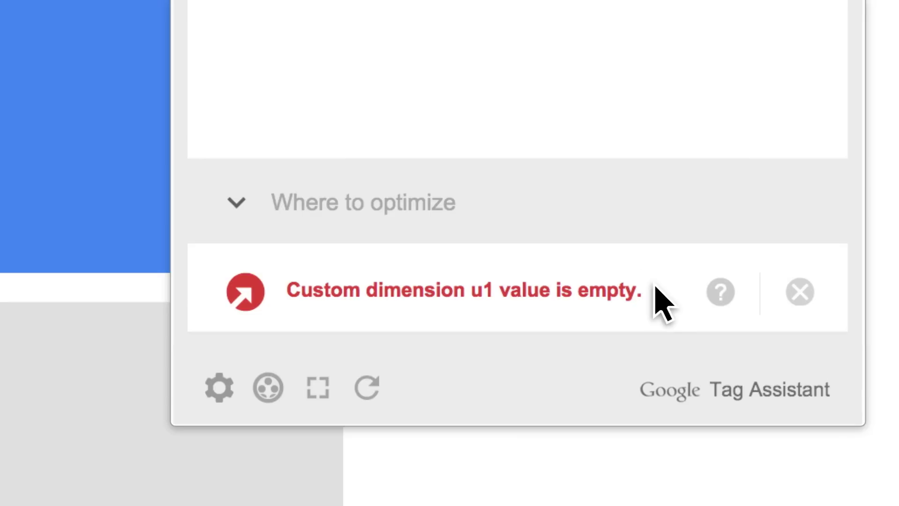
pyautogui.moveTo(720, 292)
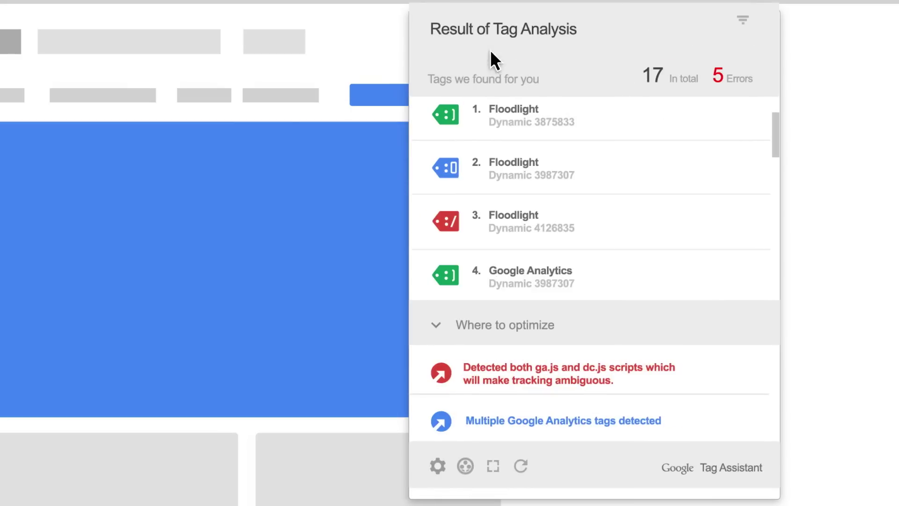
# Step: Show the Code Snippet of the Google Analytics UA-40768367-1 tag with its ga create calls
pyautogui.scroll(-3)
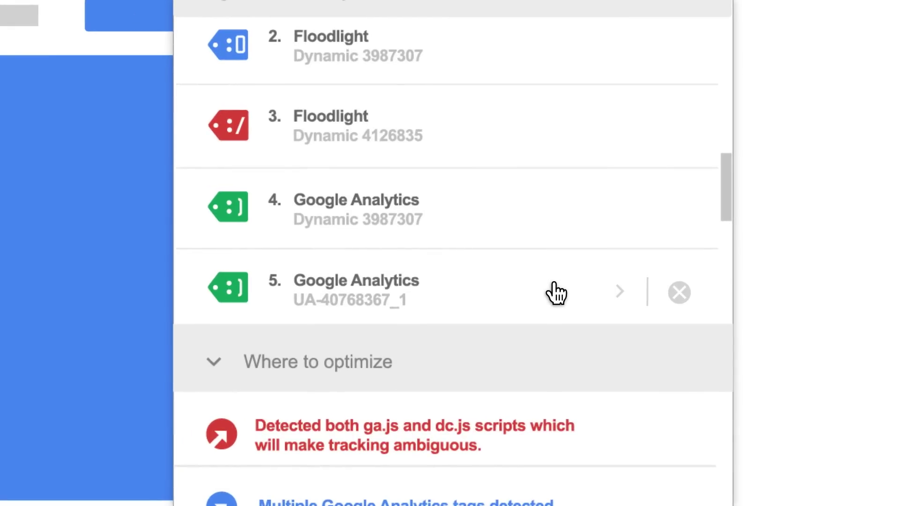
pyautogui.click(620, 291)
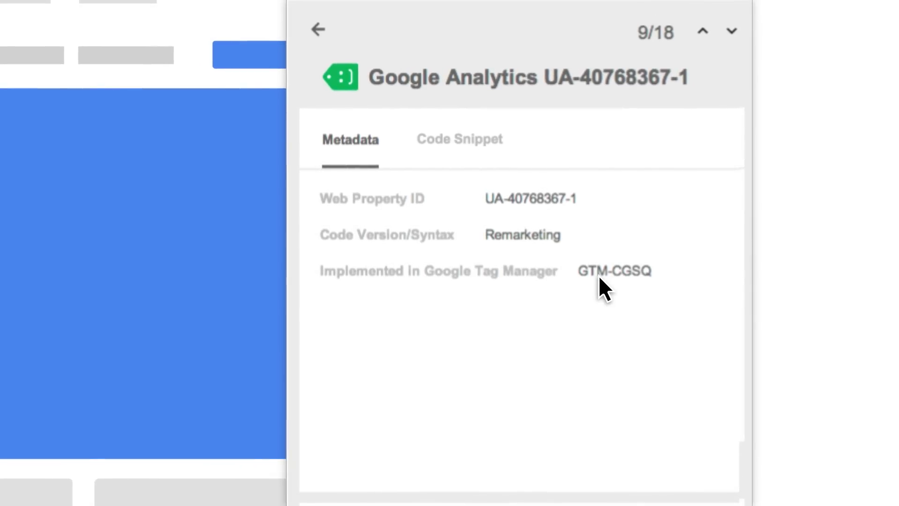
pyautogui.moveTo(479, 154)
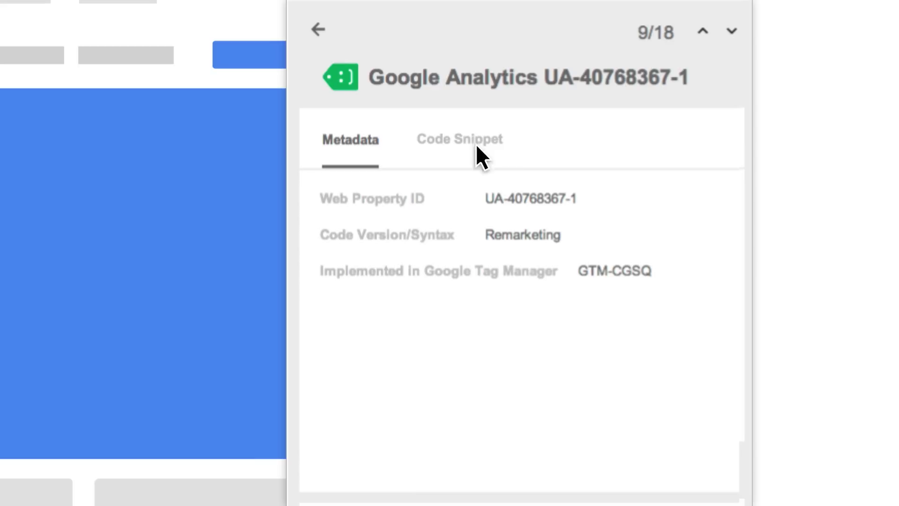
pyautogui.click(458, 138)
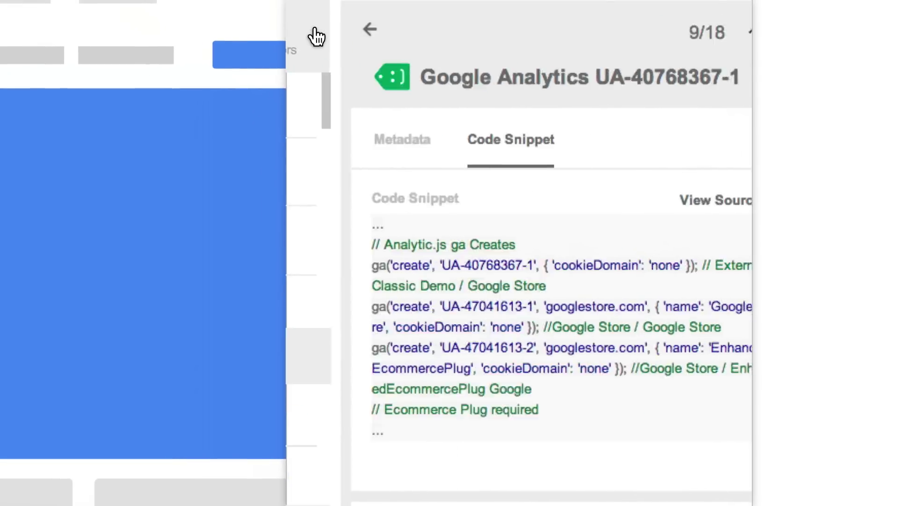
# Step: Back in the results list, ignore Floodlight Dynamic 3875833, leaving 16 tags with 5 errors
pyautogui.click(369, 29)
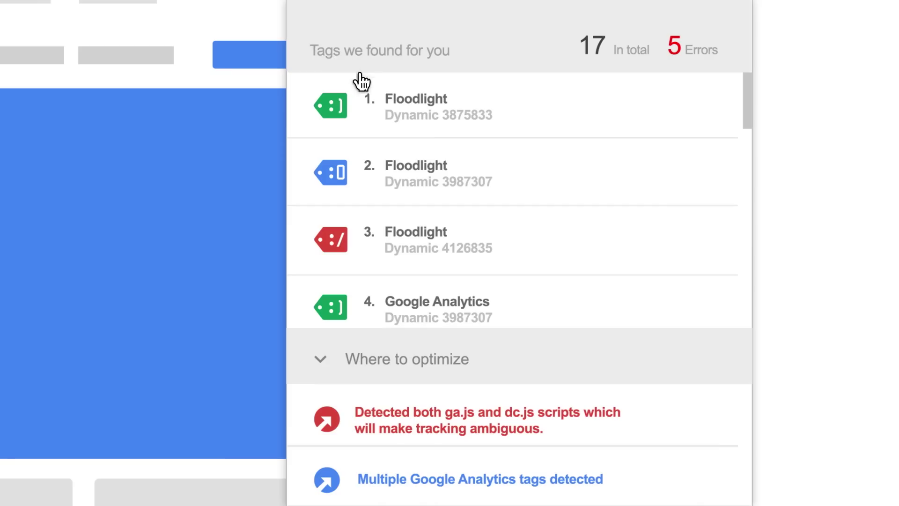
pyautogui.scroll(-3)
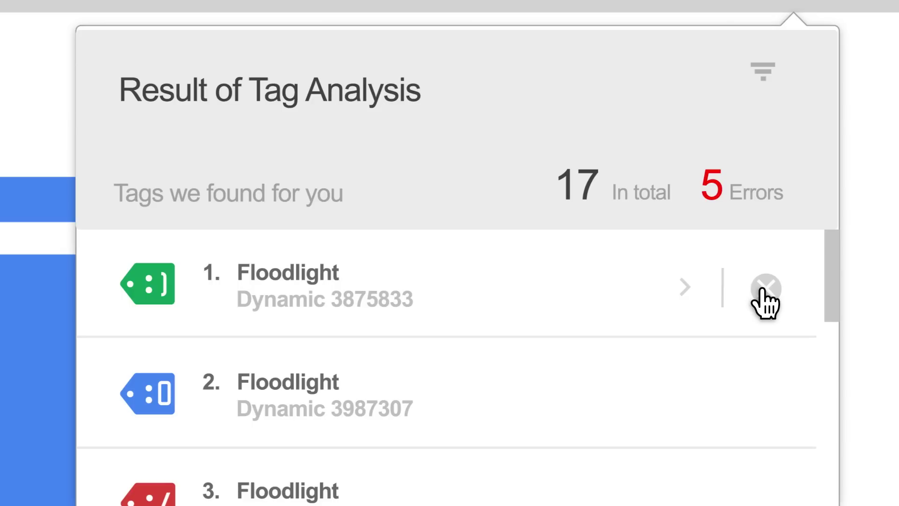
pyautogui.click(766, 286)
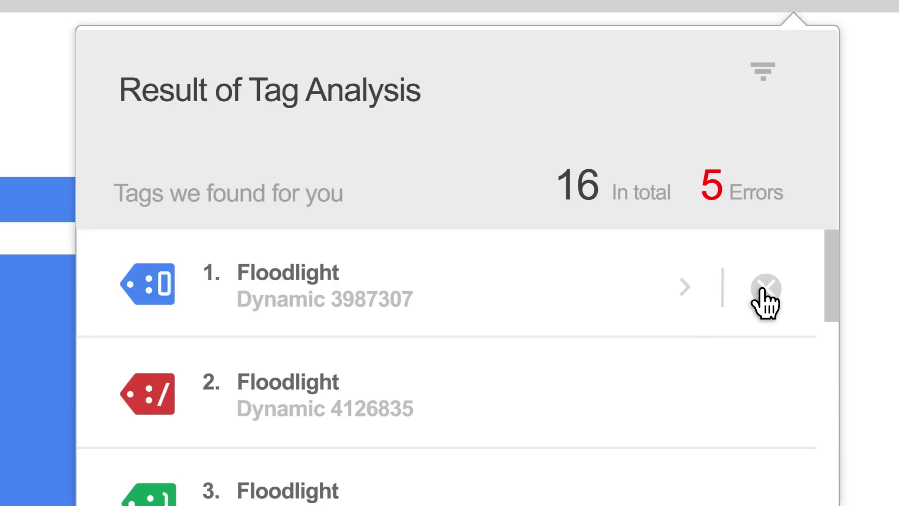
pyautogui.scroll(-3)
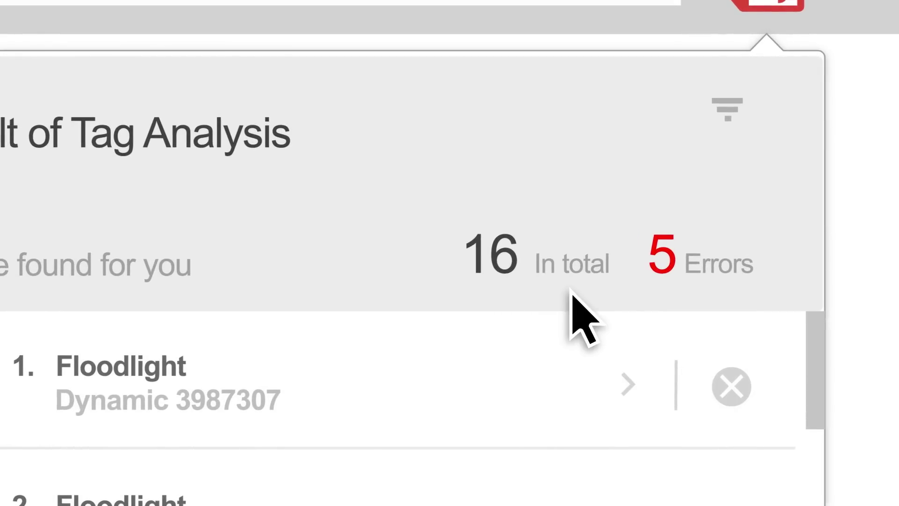
pyautogui.moveTo(692, 241)
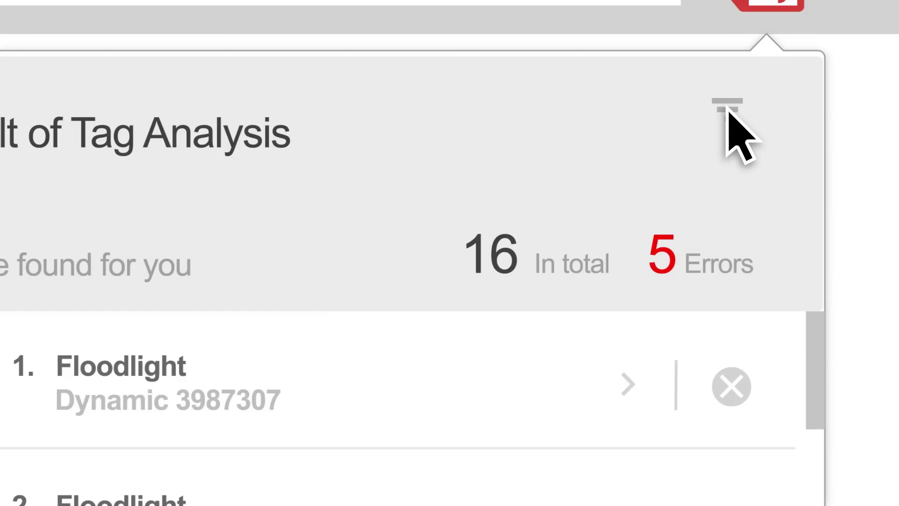
# Step: Bring up the results filter menu with Critical Issues, Working, Suggestions and Without ignored issues
pyautogui.click(726, 112)
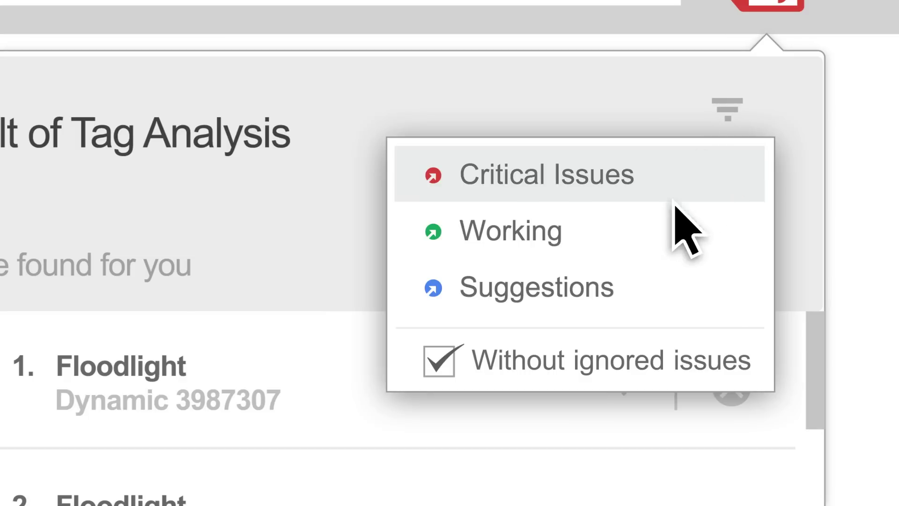
pyautogui.moveTo(602, 360)
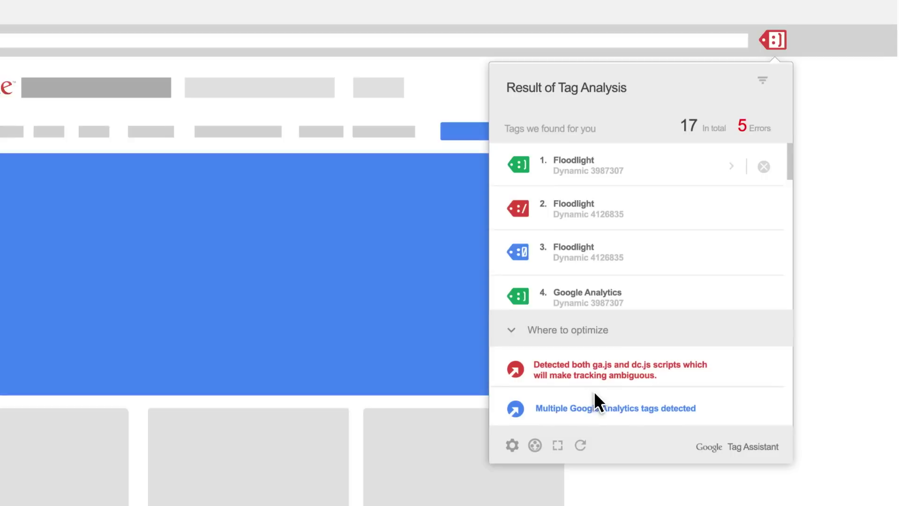
pyautogui.moveTo(556, 446)
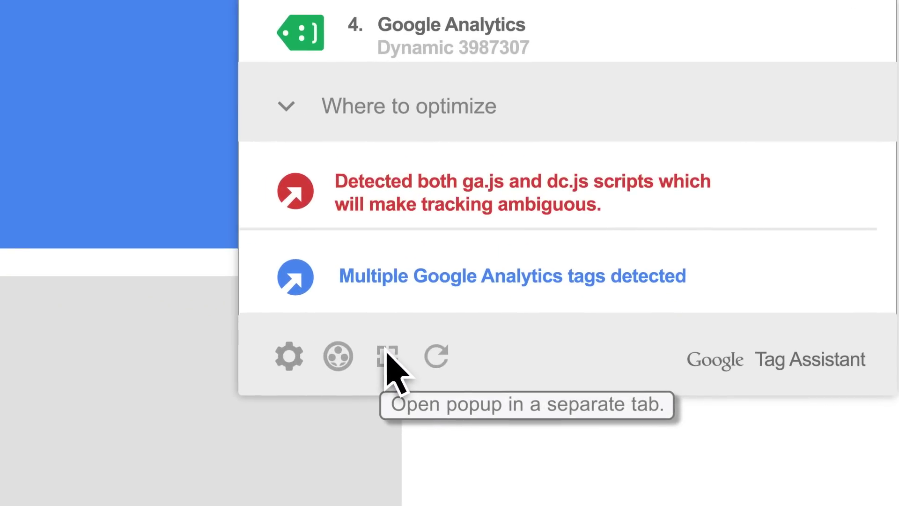
# Step: Launch the 17-tag results popup in a separate browser tab
pyautogui.click(384, 356)
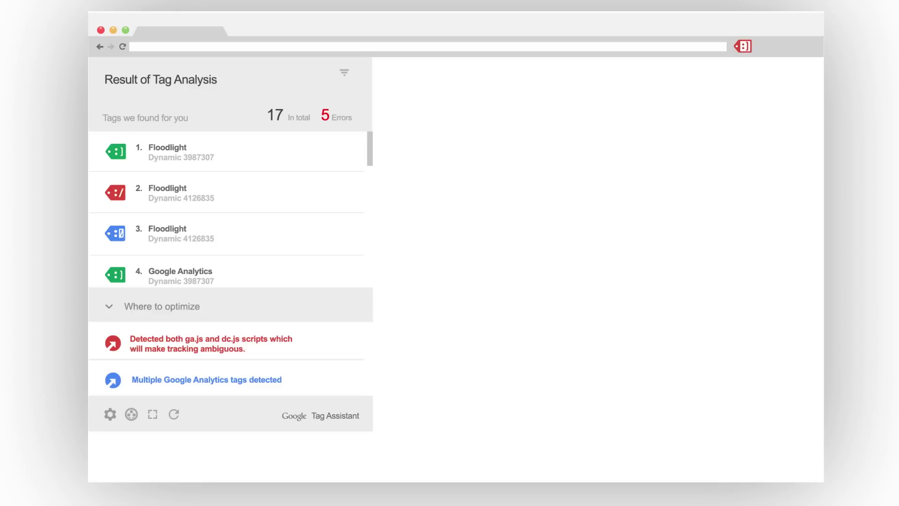